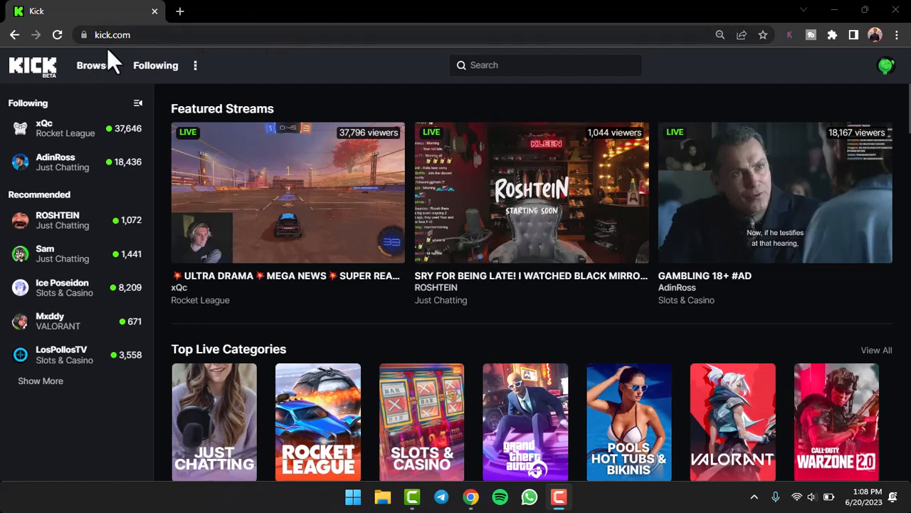
{"action": "mouse_move", "coordinate": [805, 78]}
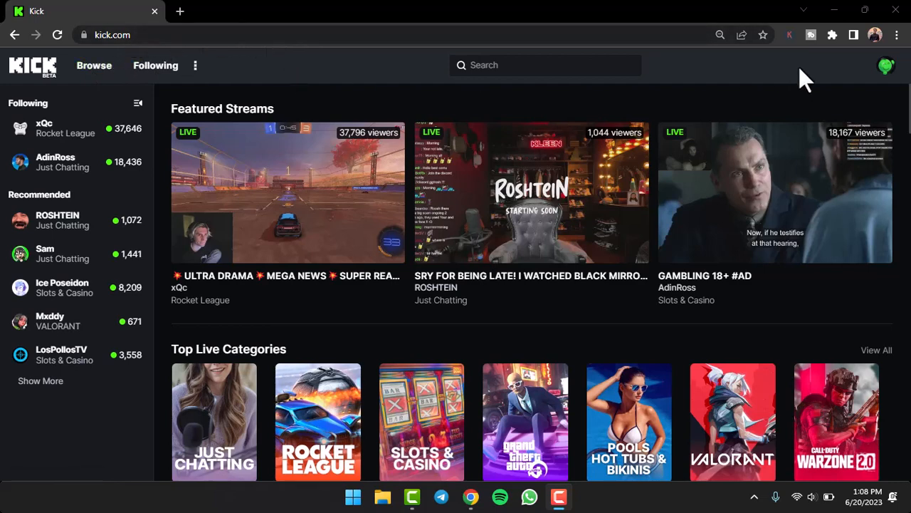
{"action": "mouse_move", "coordinate": [887, 65]}
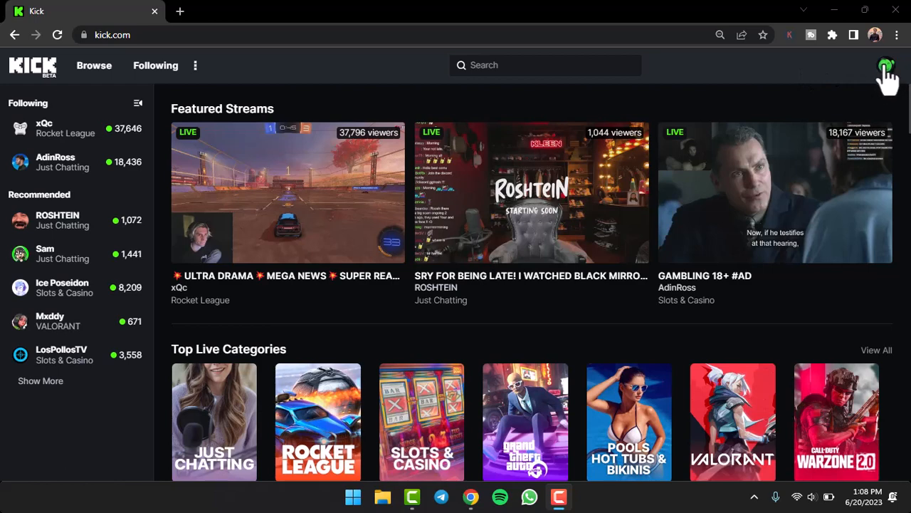
Open the account dropdown from the avatar in Kick's top-right corner
{"action": "left_click", "coordinate": [886, 65]}
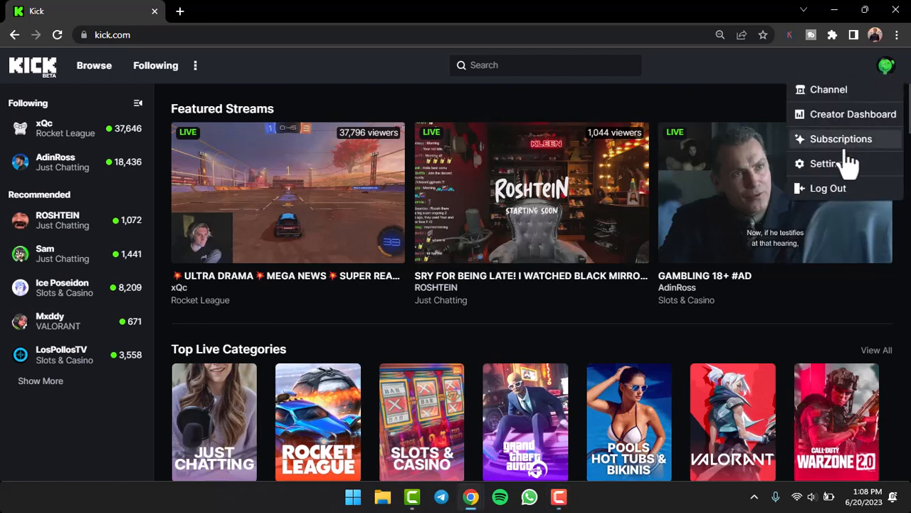
Go to profile Settings and unlock the Social Media links for editing
{"action": "left_click", "coordinate": [827, 163]}
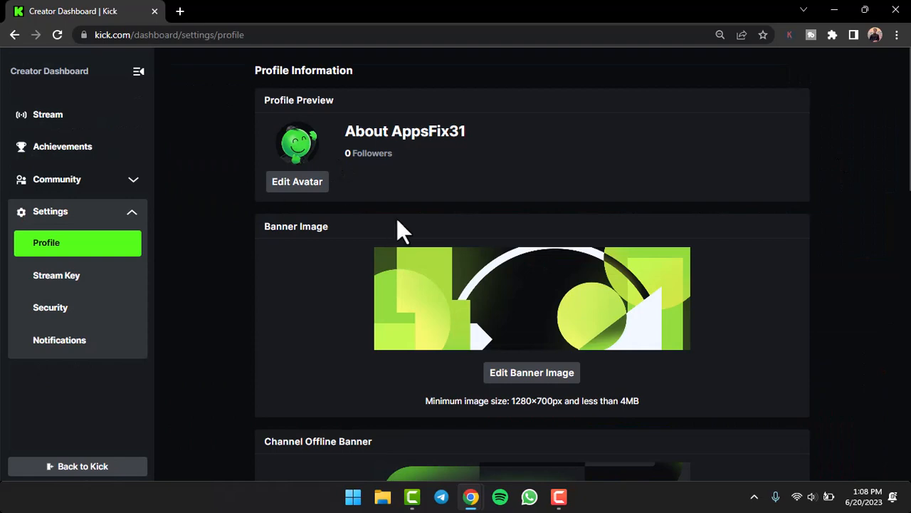
{"action": "scroll", "scroll_direction": "down", "scroll_amount": 3}
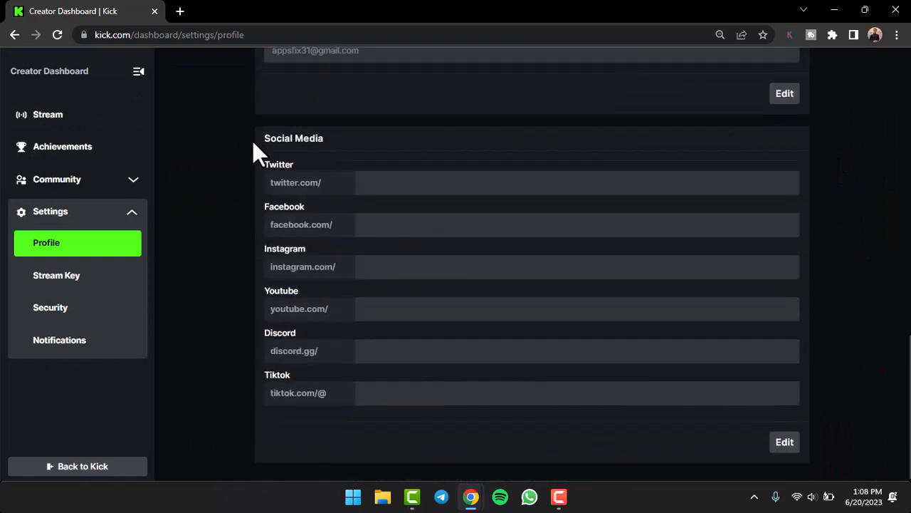
{"action": "mouse_move", "coordinate": [763, 460]}
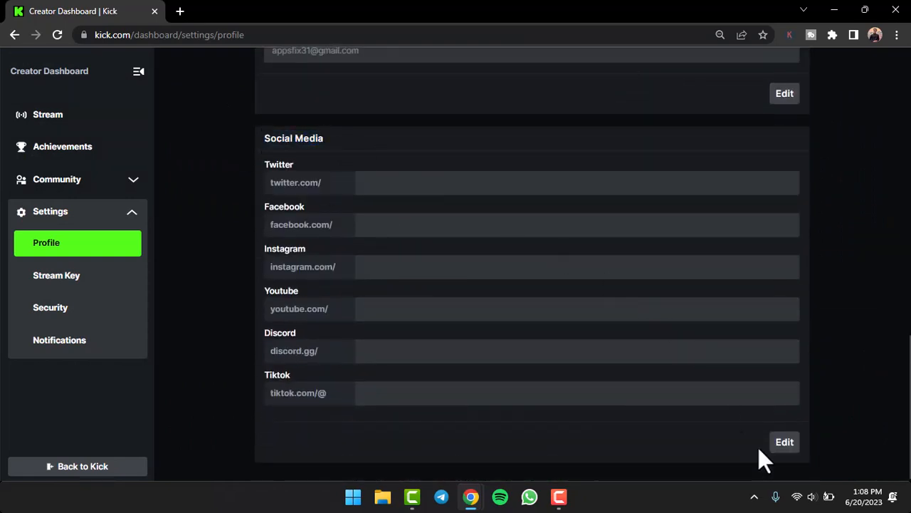
{"action": "left_click", "coordinate": [784, 441]}
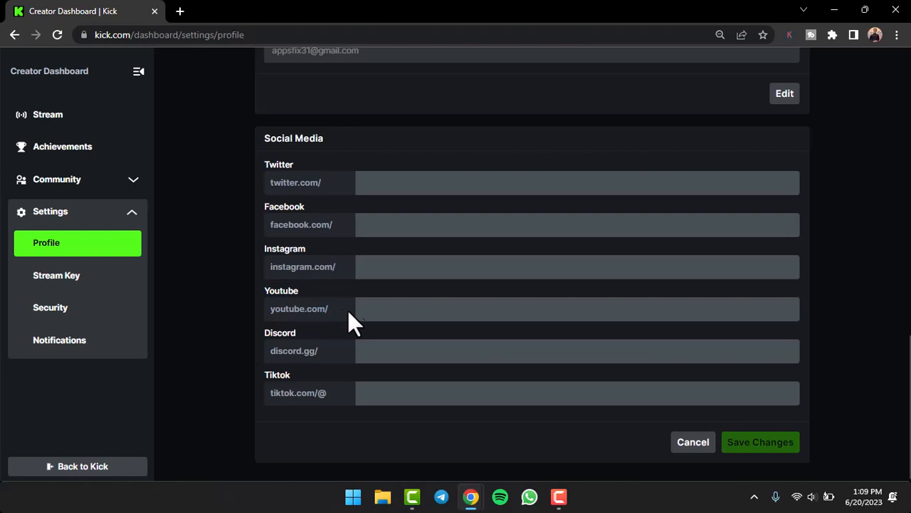
{"action": "mouse_move", "coordinate": [495, 40]}
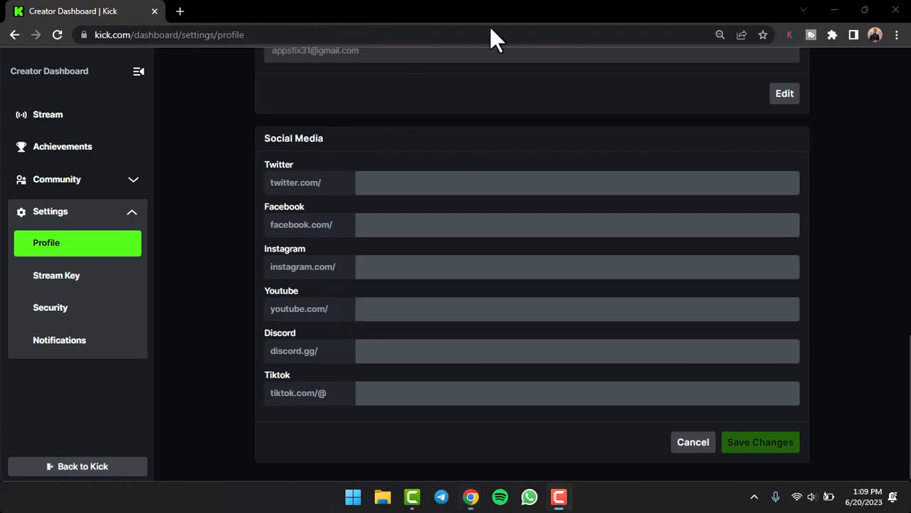
Search YouTube for appsfix in a new tab, open the AppsFix channel, and select its URL
{"action": "left_click", "coordinate": [180, 10]}
{"action": "type", "text": "appsfix"}
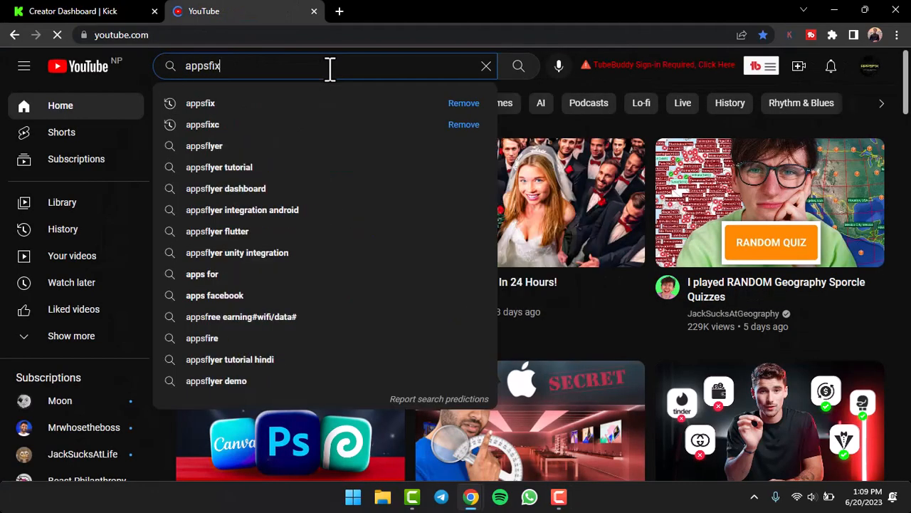
{"action": "left_click", "coordinate": [201, 103]}
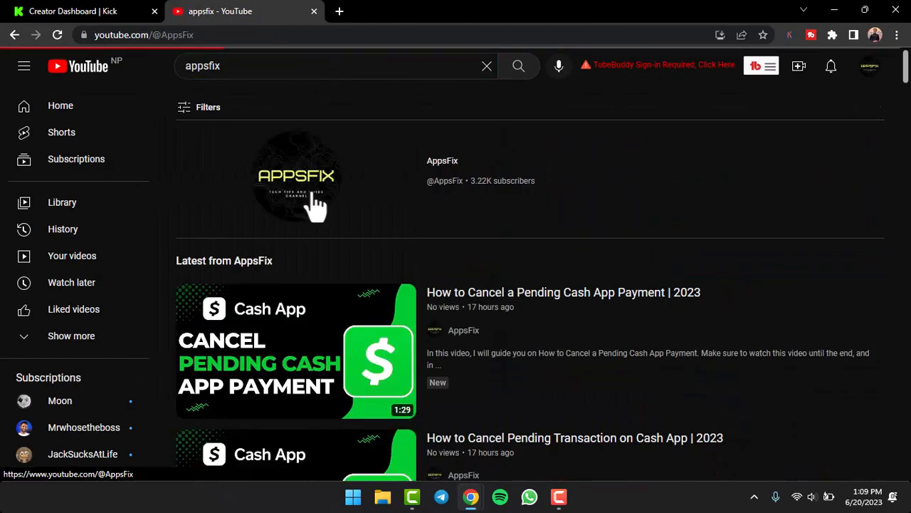
{"action": "left_click", "coordinate": [296, 175]}
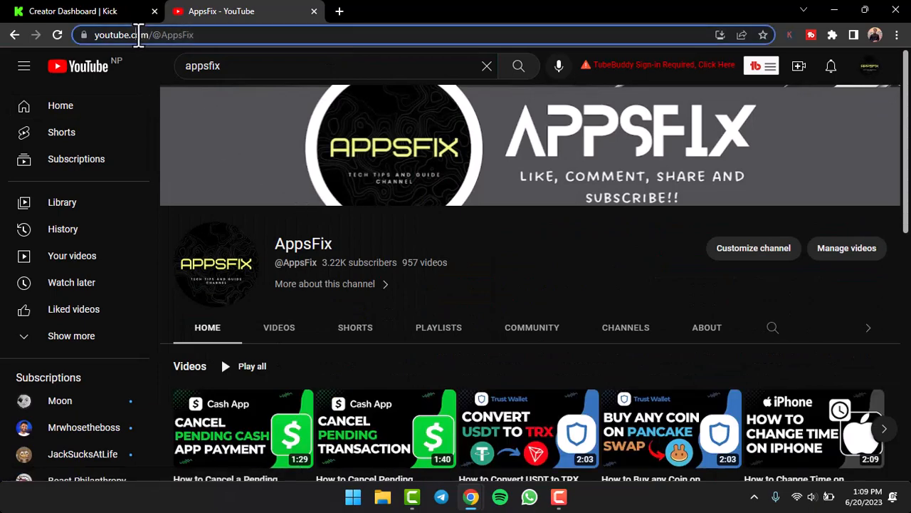
{"action": "left_click", "coordinate": [143, 34]}
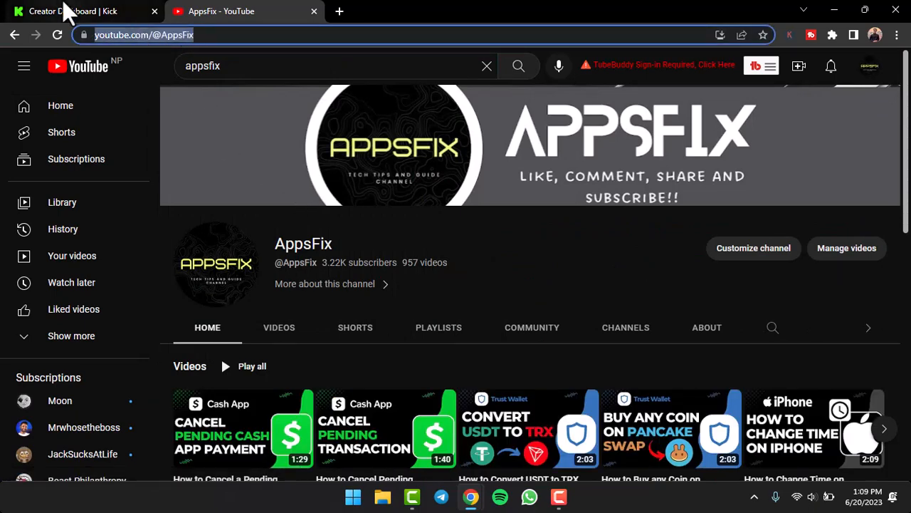
{"action": "left_click", "coordinate": [72, 11]}
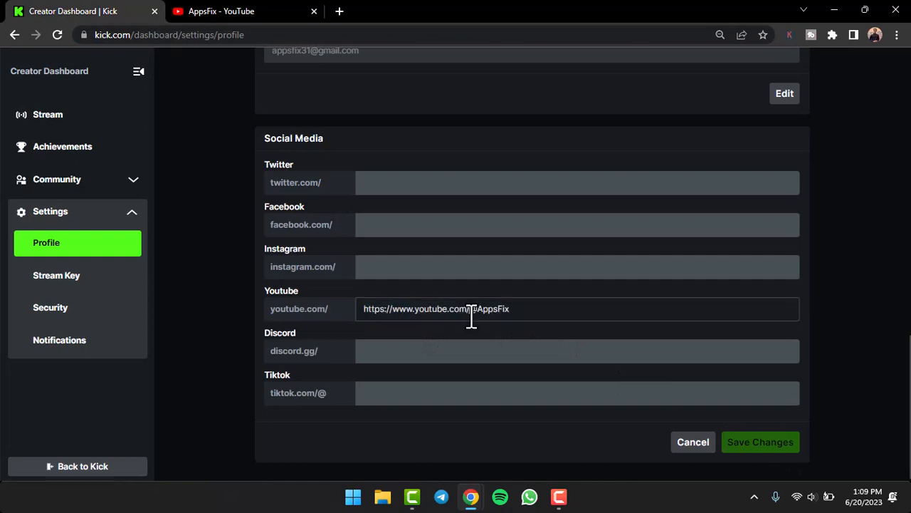
{"action": "double_click", "coordinate": [451, 308]}
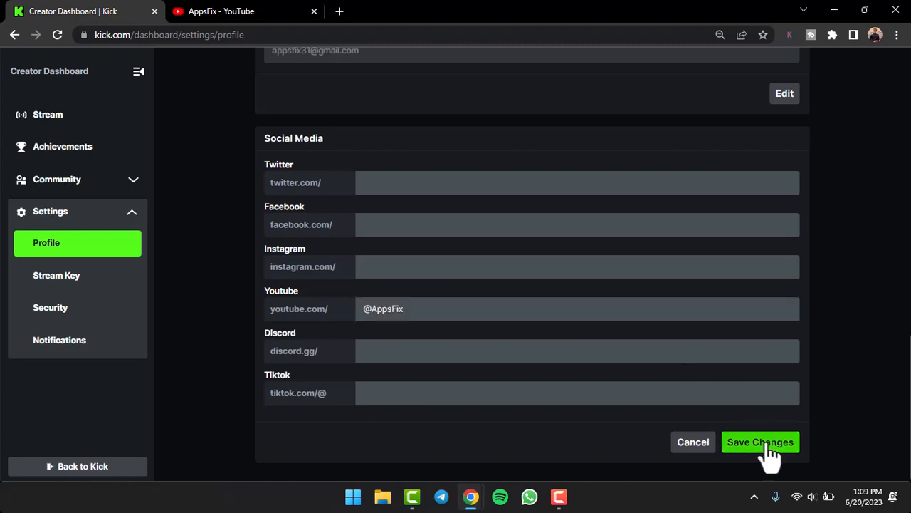
{"action": "left_click", "coordinate": [759, 441]}
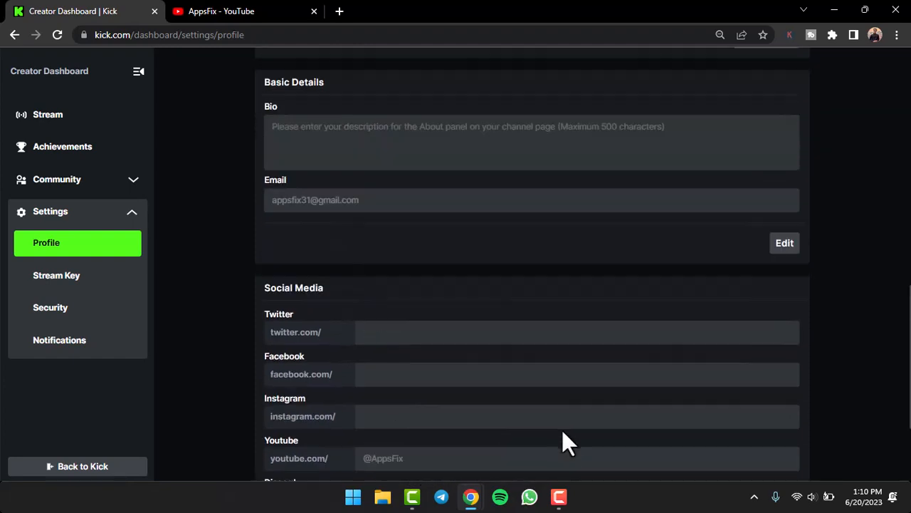
Open the AppsFix31 channel page and scroll to its About panel's YouTube link
{"action": "scroll", "scroll_direction": "down", "scroll_amount": 3}
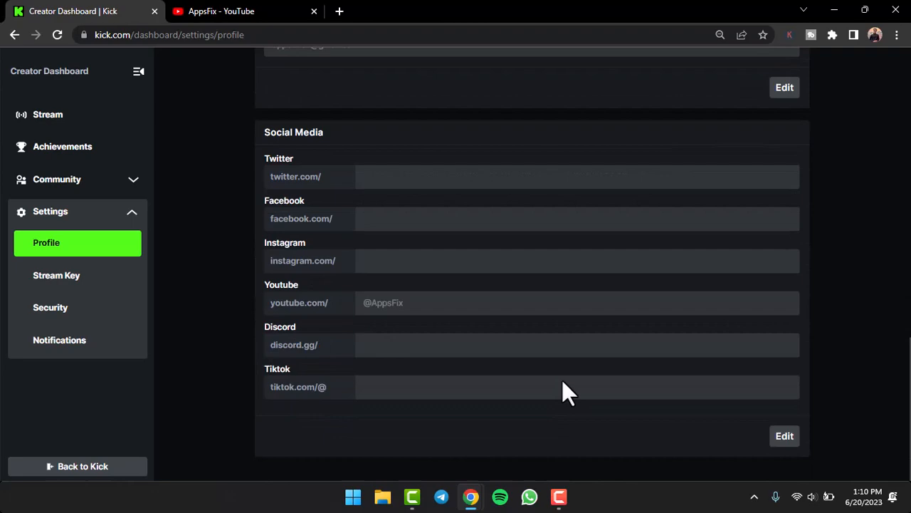
{"action": "mouse_move", "coordinate": [178, 490]}
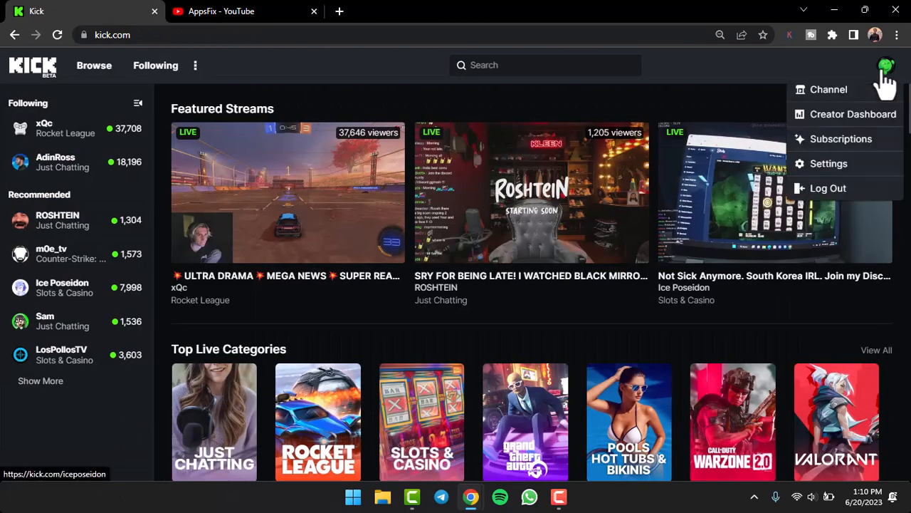
{"action": "left_click", "coordinate": [829, 89]}
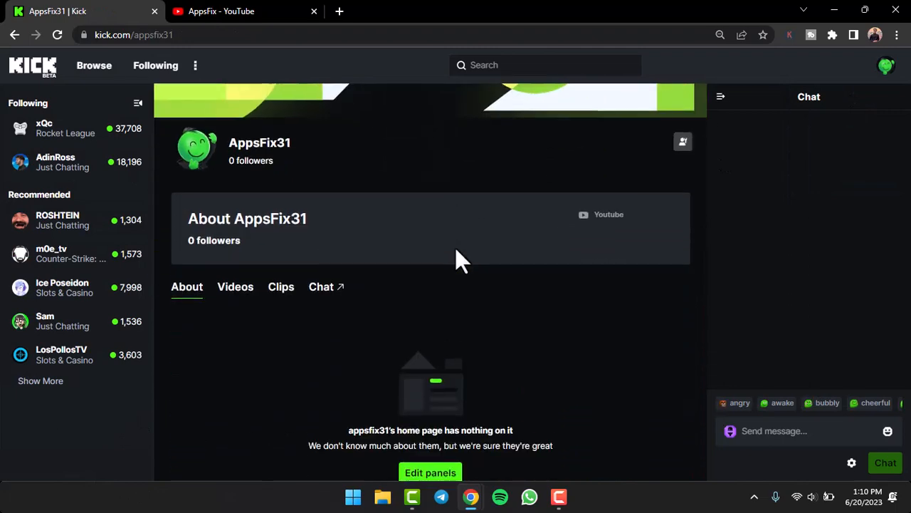
{"action": "scroll", "scroll_direction": "down", "scroll_amount": 3}
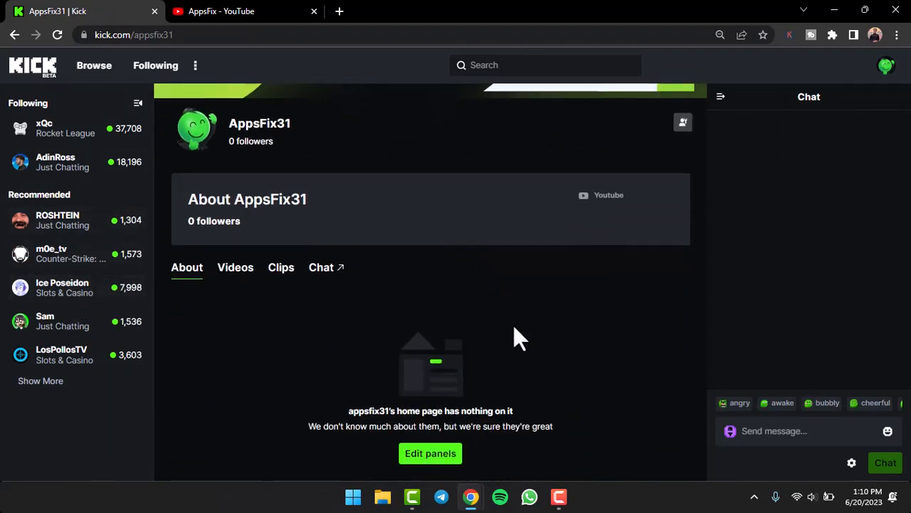